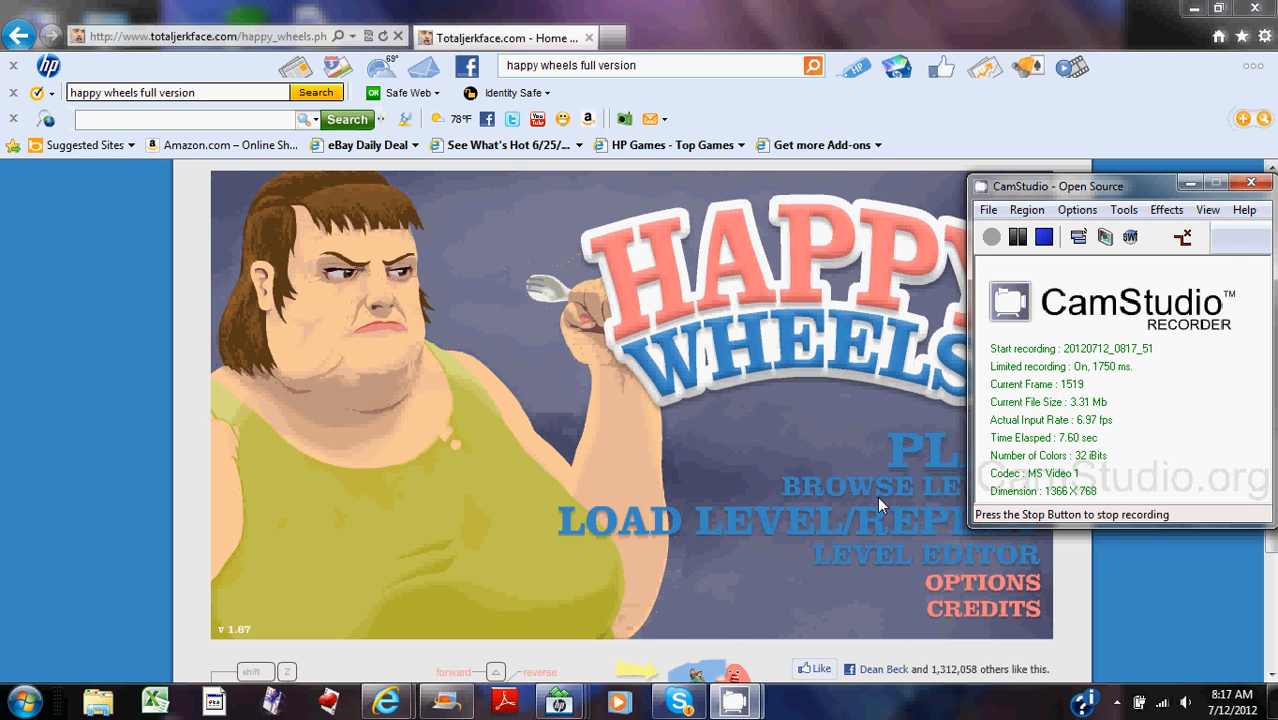
Bring up the User Submitted Levels list via Browse Levels
click(870, 486)
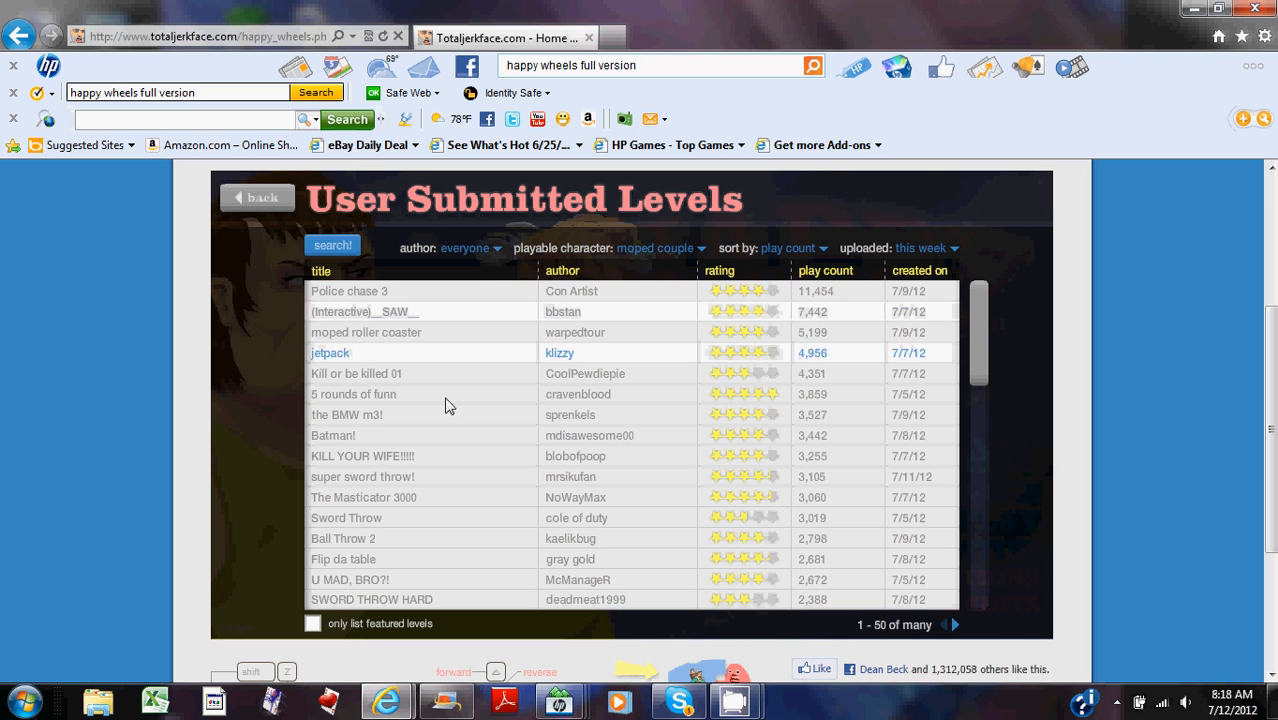
Play Batman! by mdisawesome00 to victory, then exit to the level list
click(332, 436)
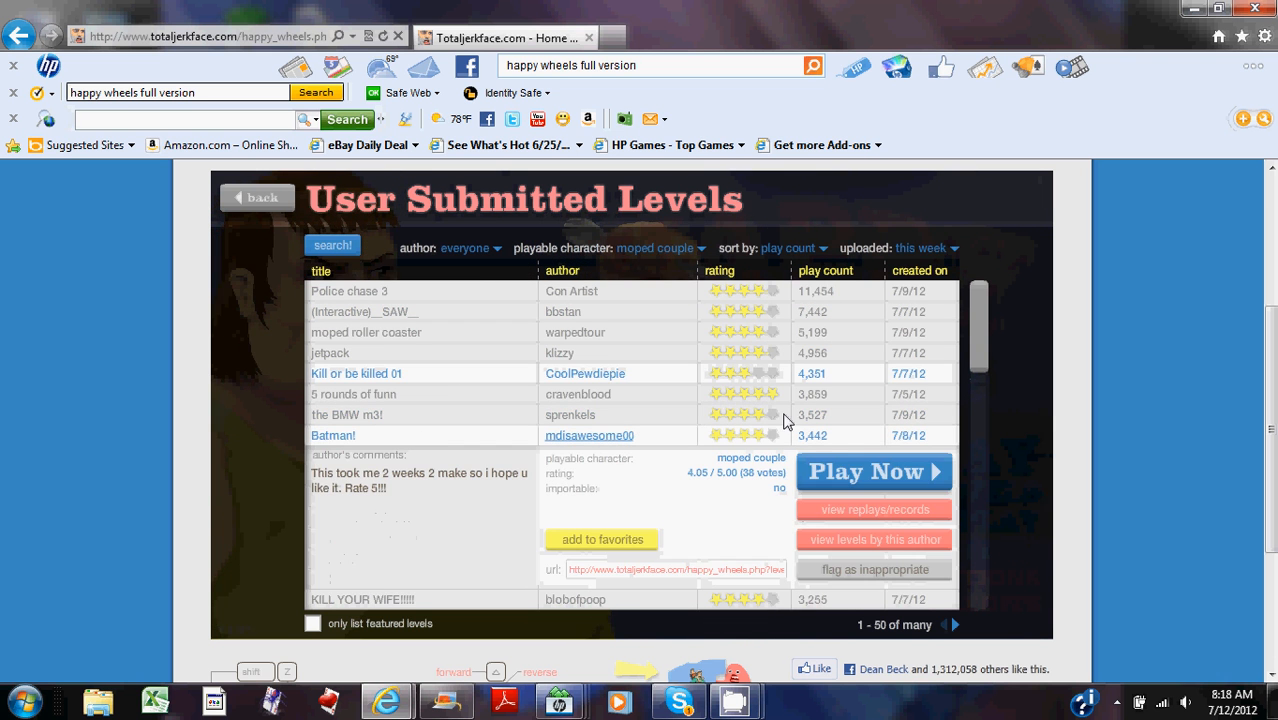
click(874, 472)
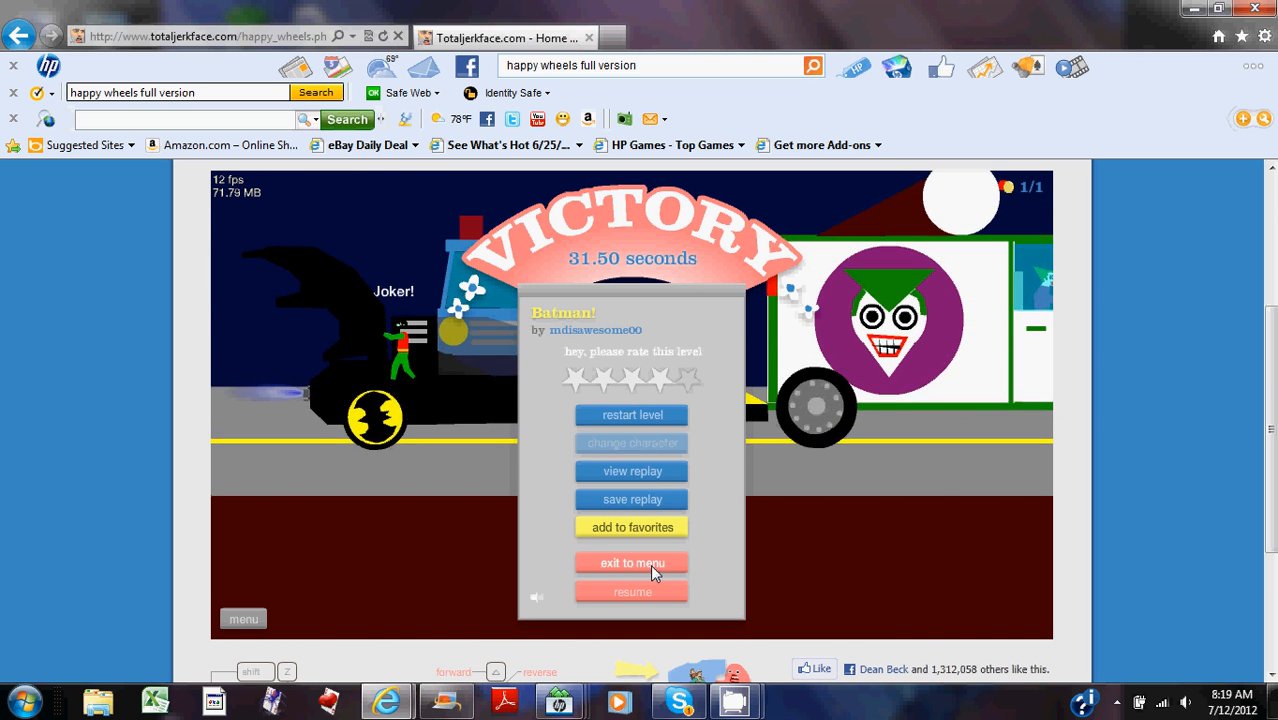
click(632, 562)
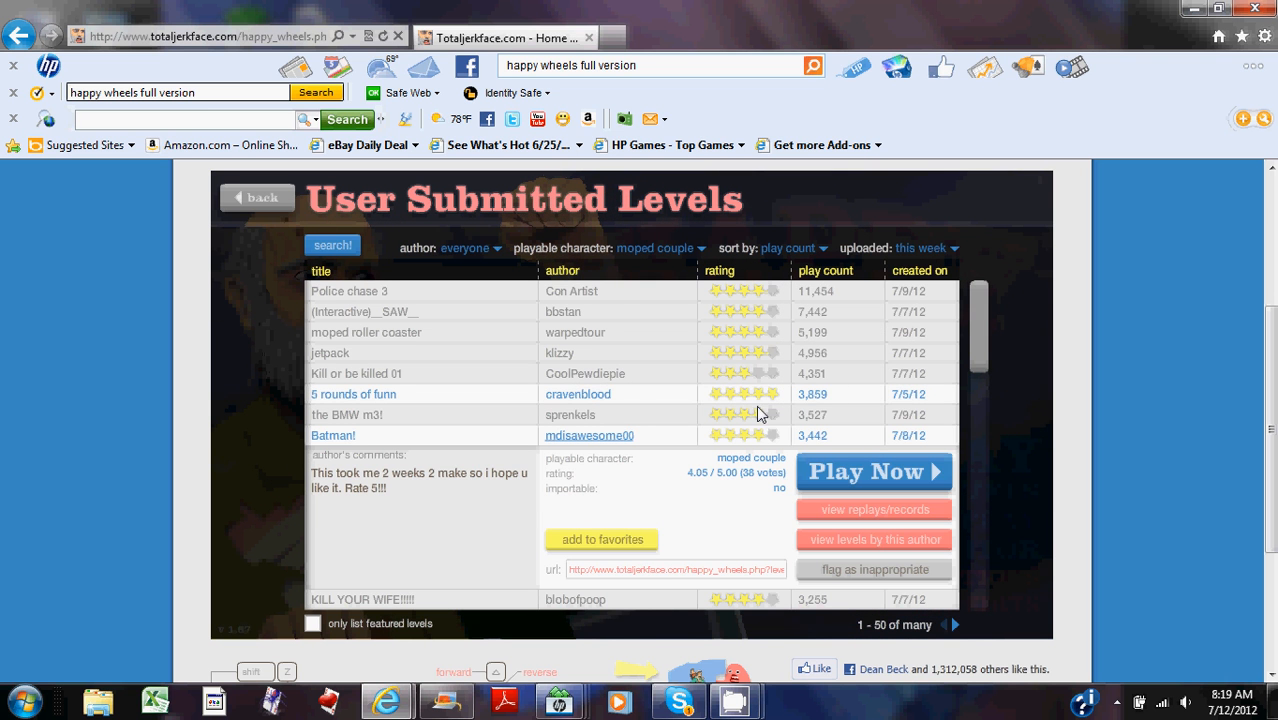
Launch the BMW m3! level by sprenkels from its list entry
click(346, 414)
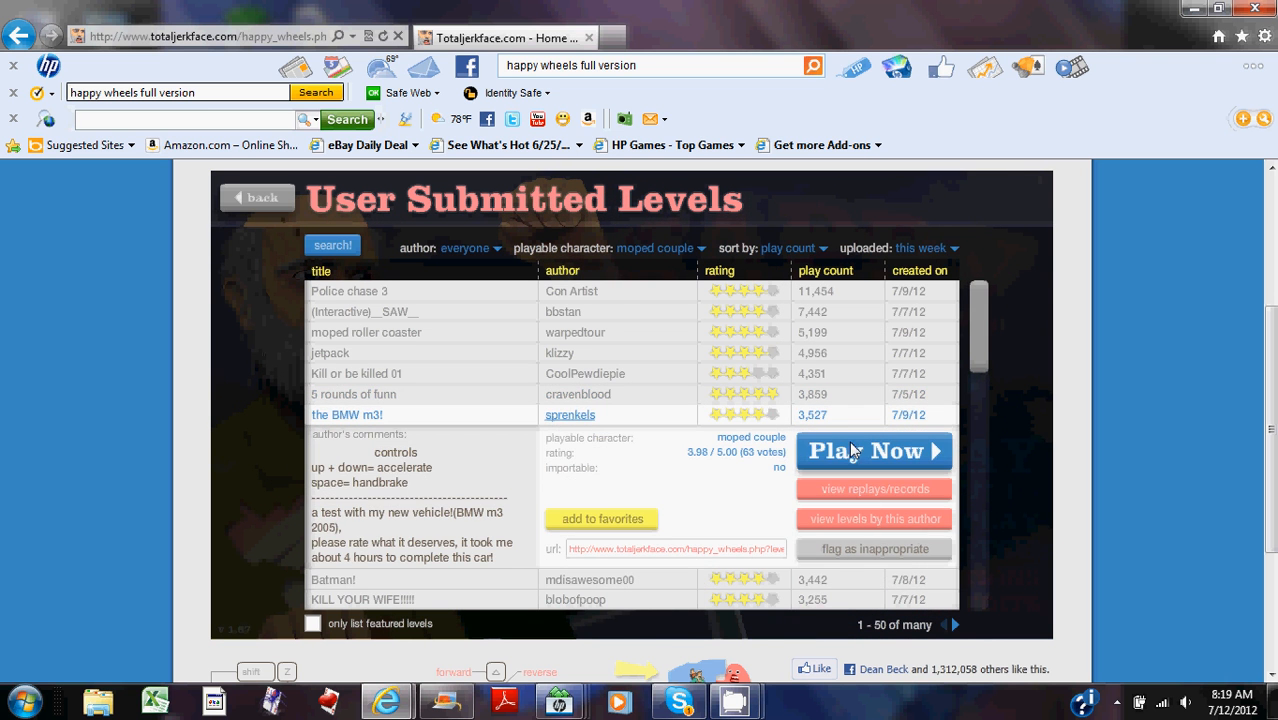
click(872, 452)
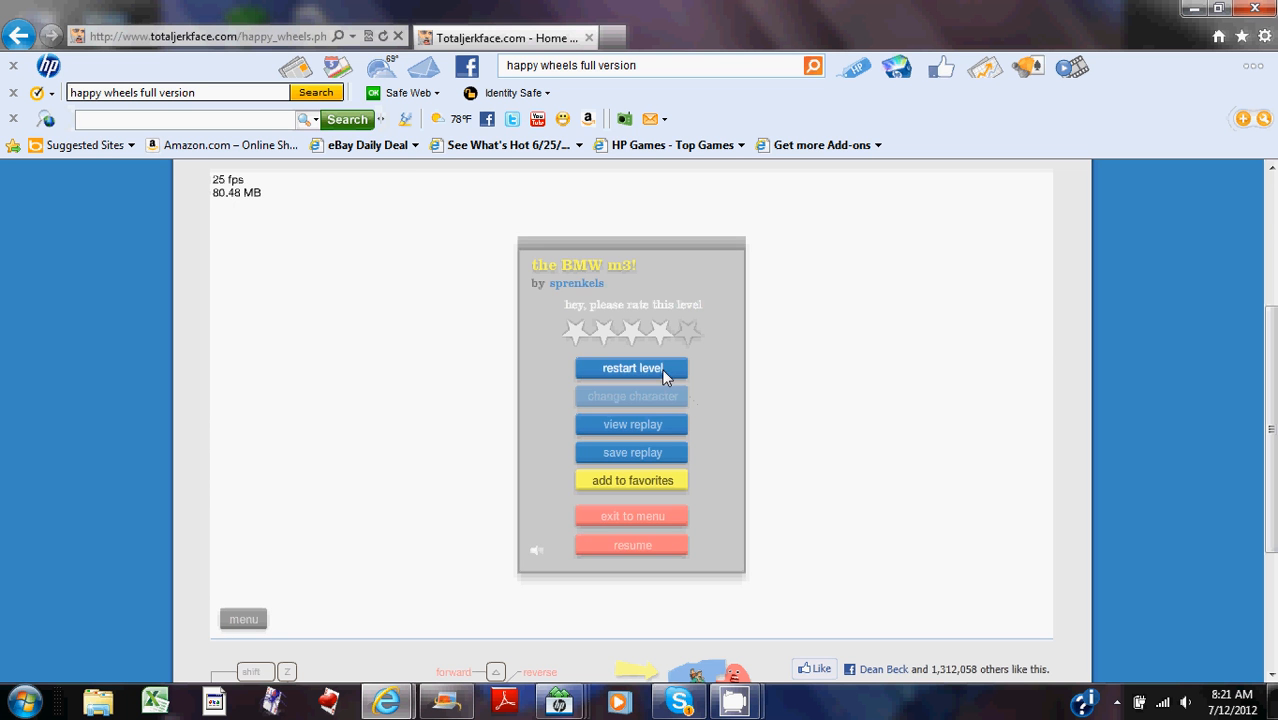
Restart BMW m3!, finish it to victory and exit to the level list
click(632, 368)
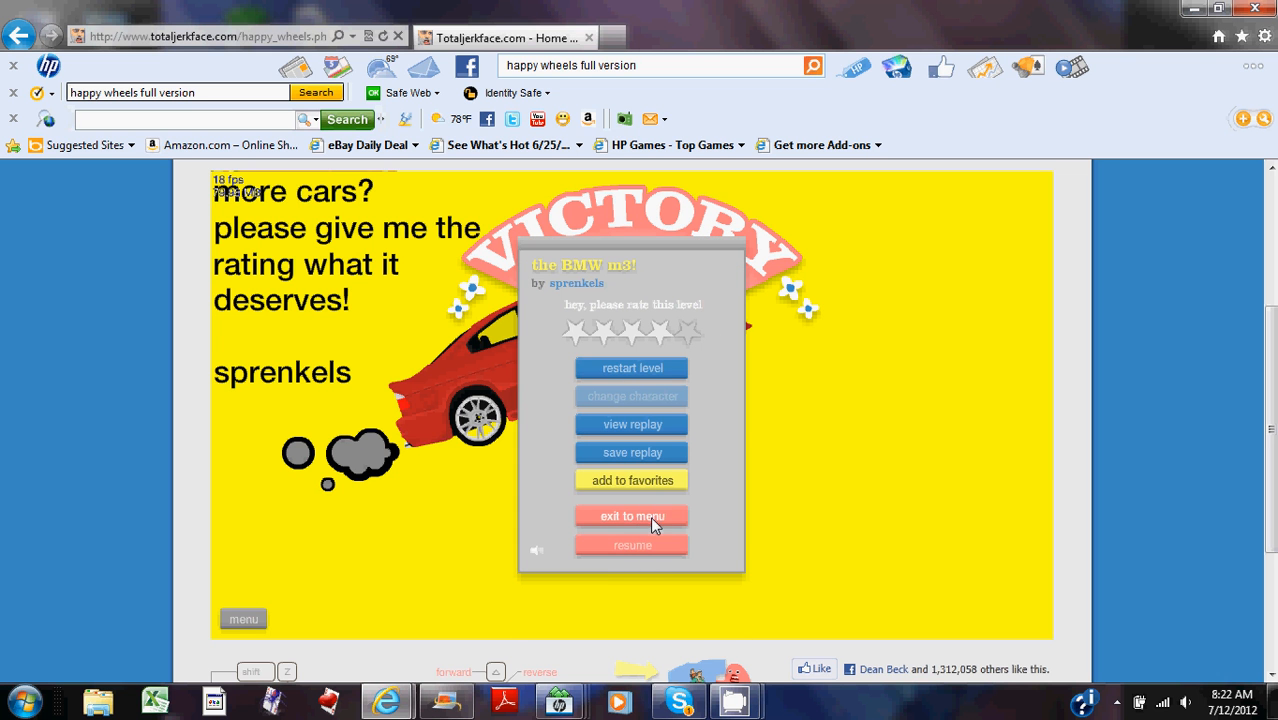
click(632, 516)
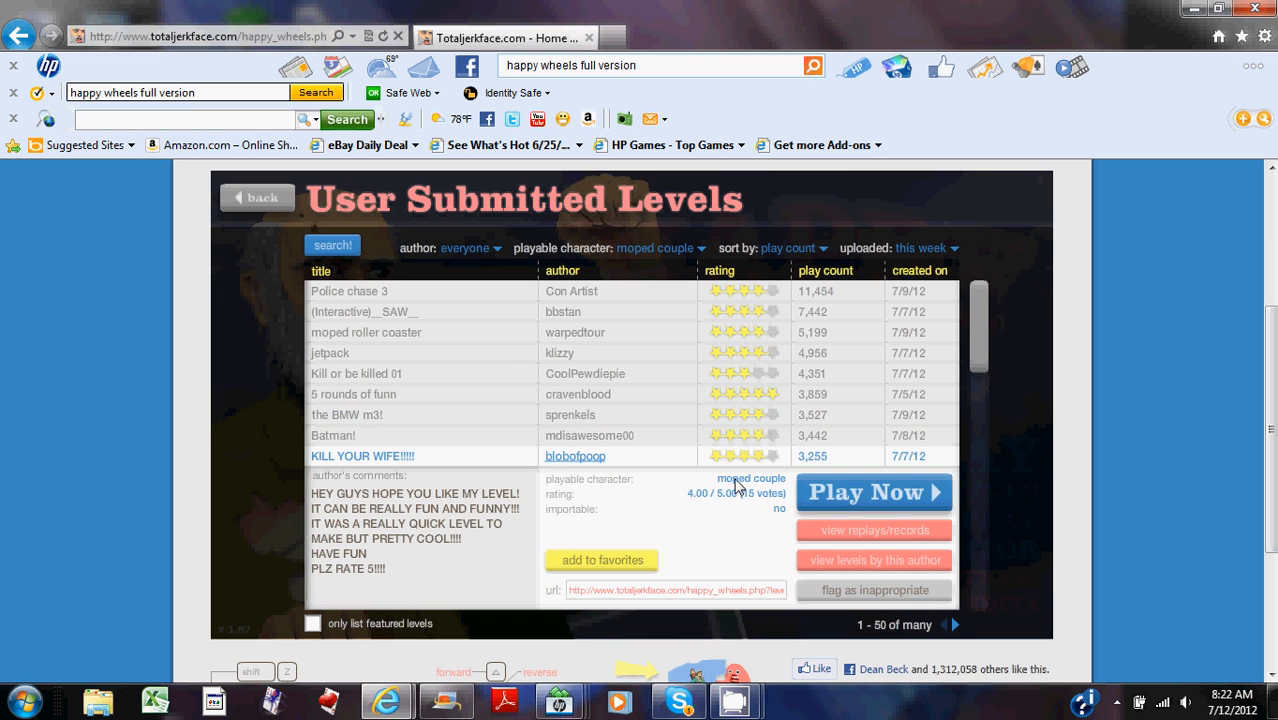
Launch the KILL YOUR WIFE!!!! level by blobofpoop via Play Now
click(872, 492)
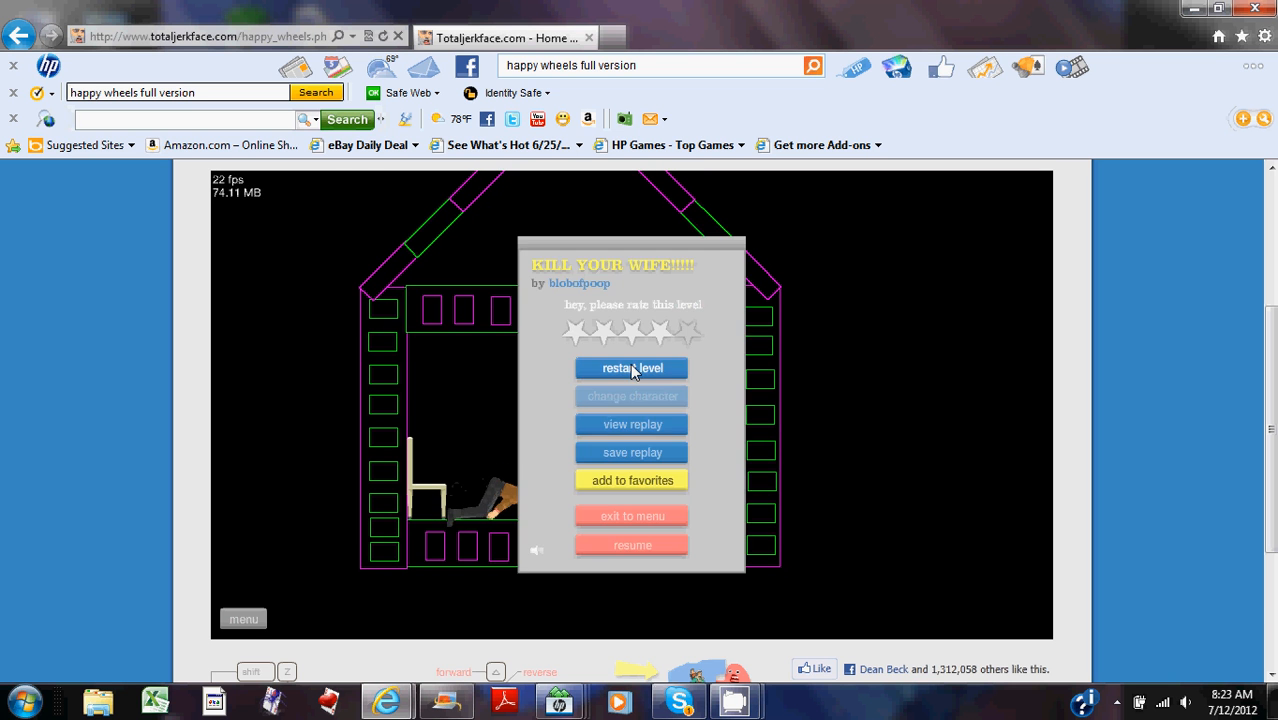
Restart KILL YOUR WIFE three times, quit to the list and scroll down the levels
click(632, 368)
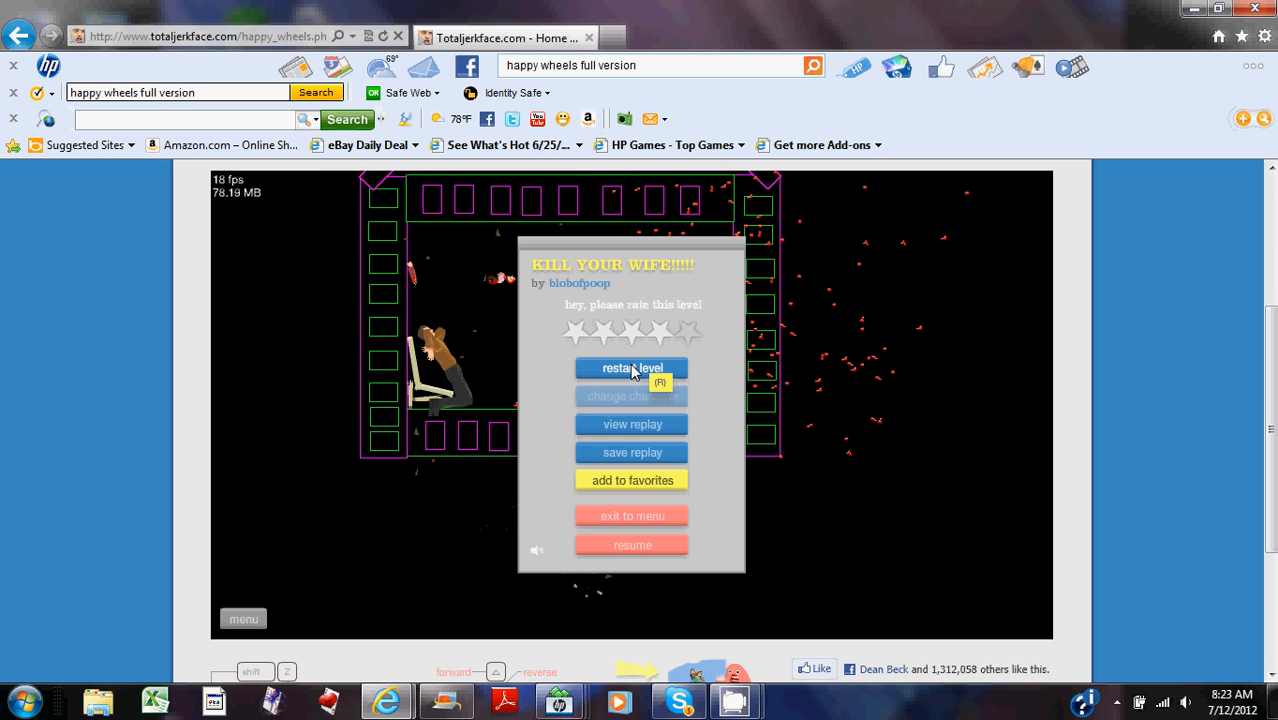
click(632, 368)
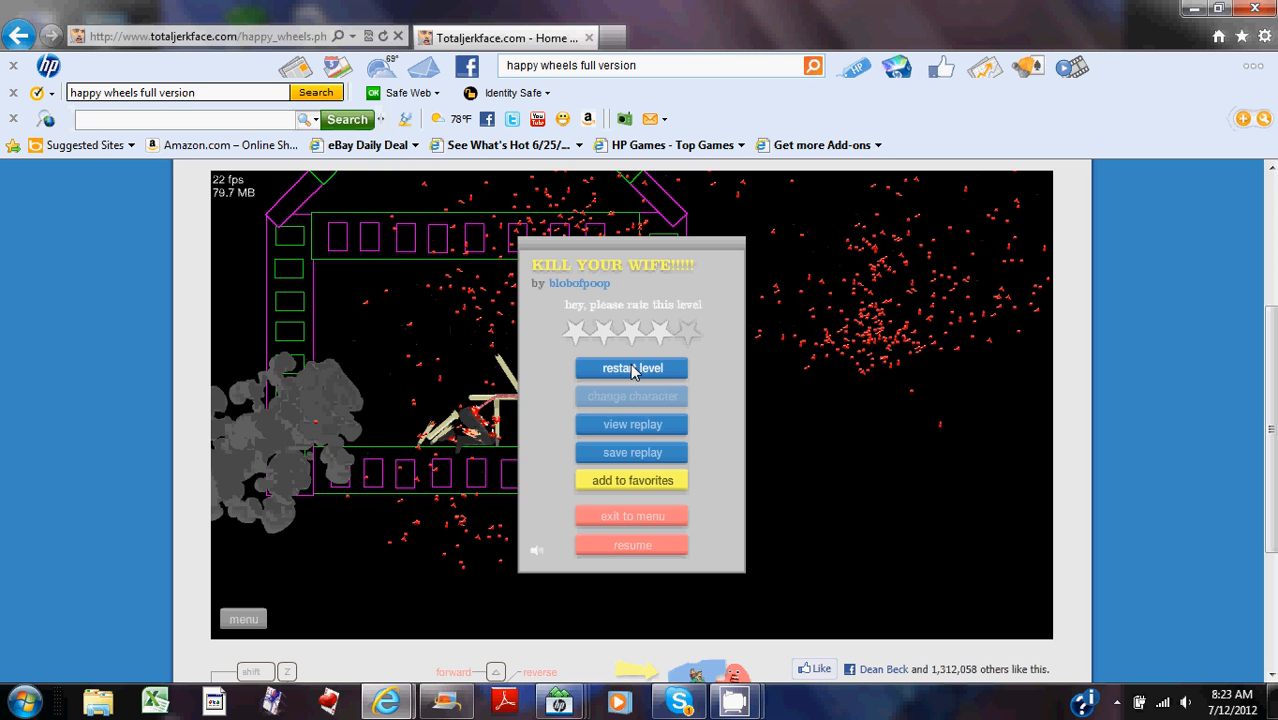
click(632, 368)
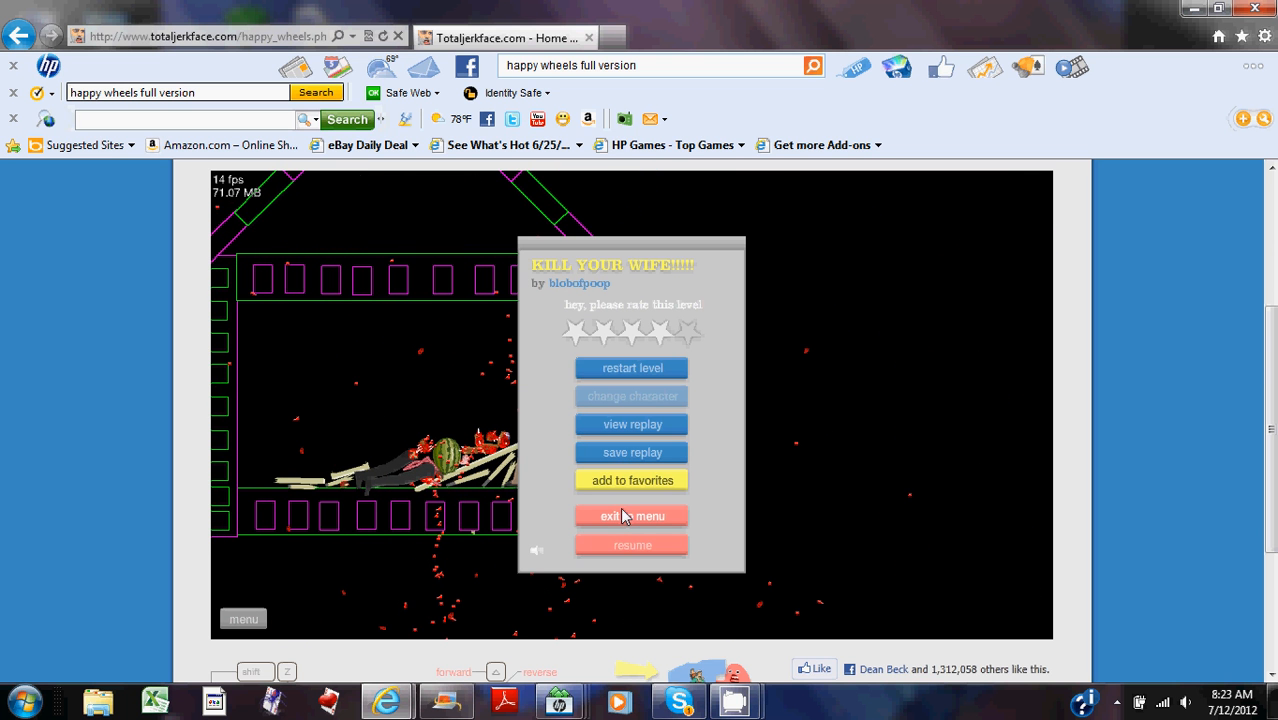
click(632, 516)
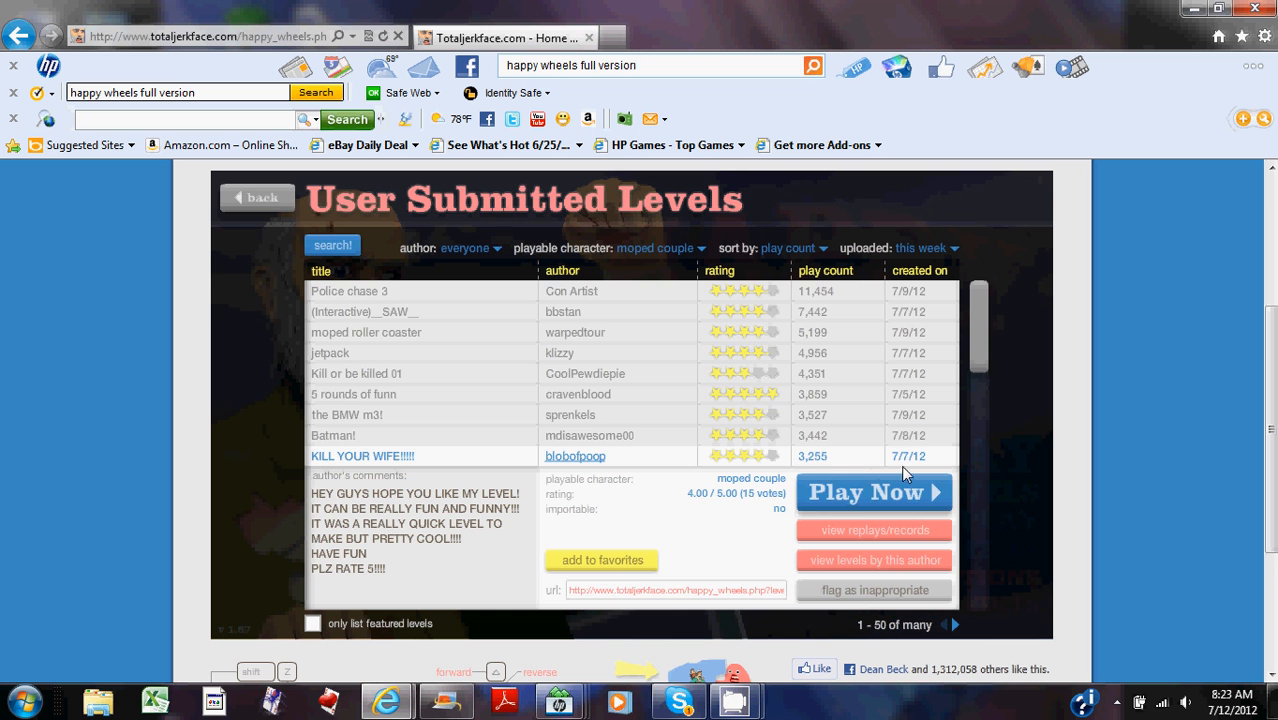
scroll(down, 3)
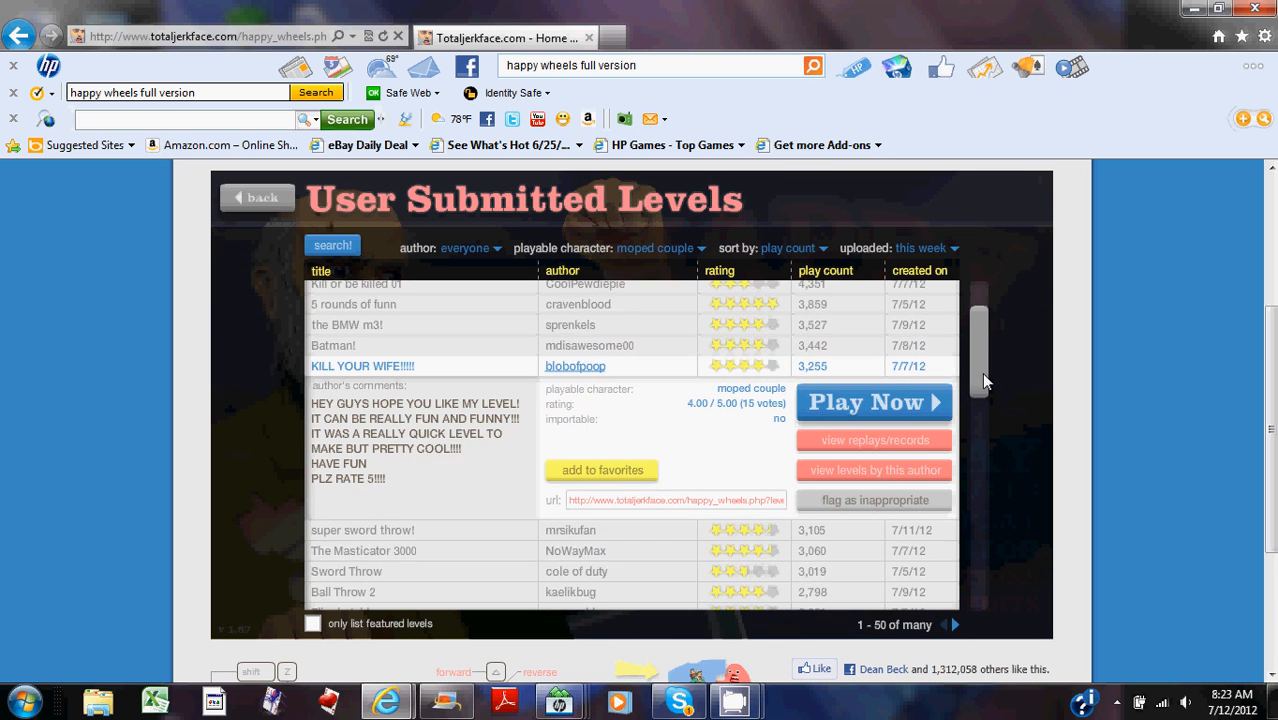
scroll(down, 3)
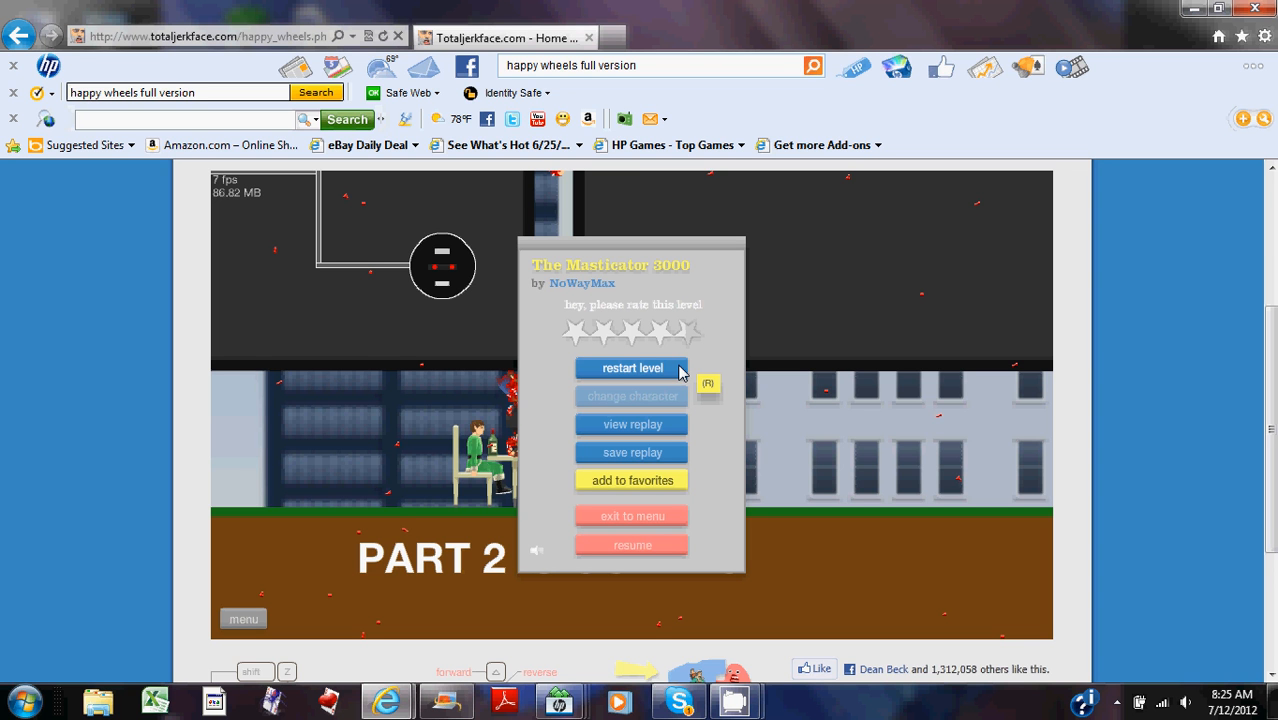
mouse_move(642, 376)
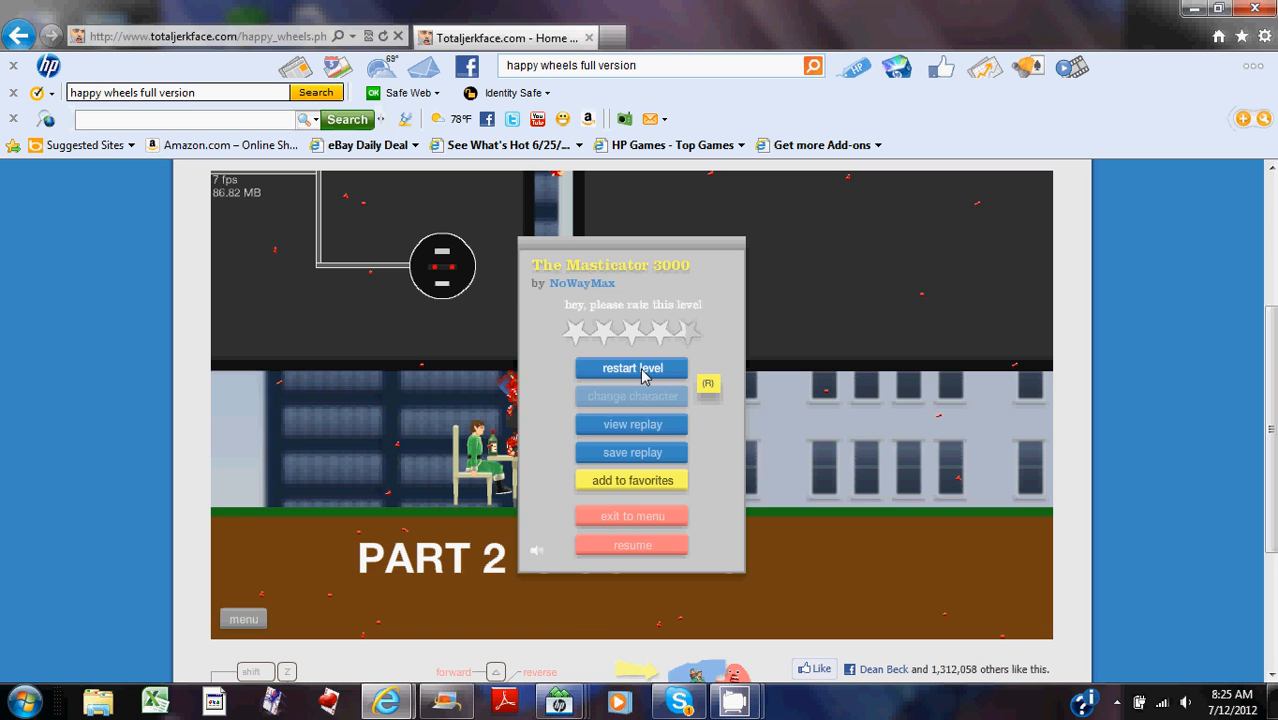
Restart The Masticator 3000 from the in-game menu
click(632, 368)
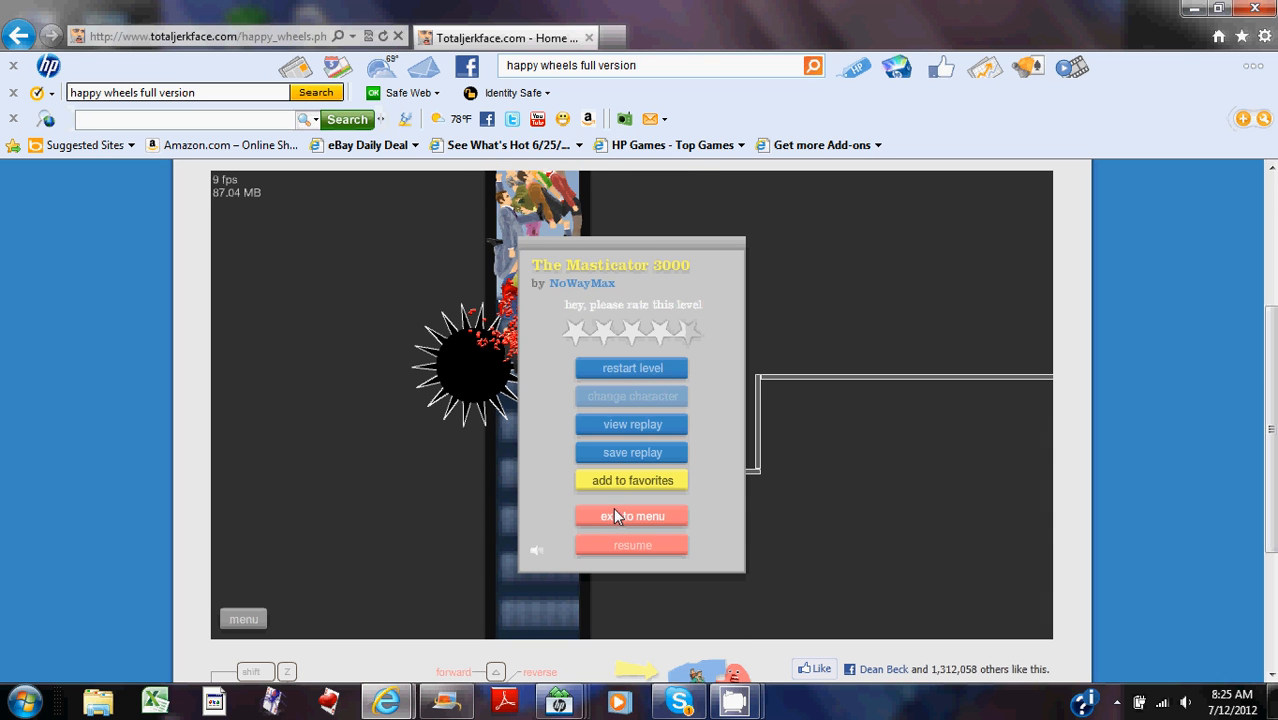
Quit The Masticator 3000 back to the User Submitted Levels list
click(632, 516)
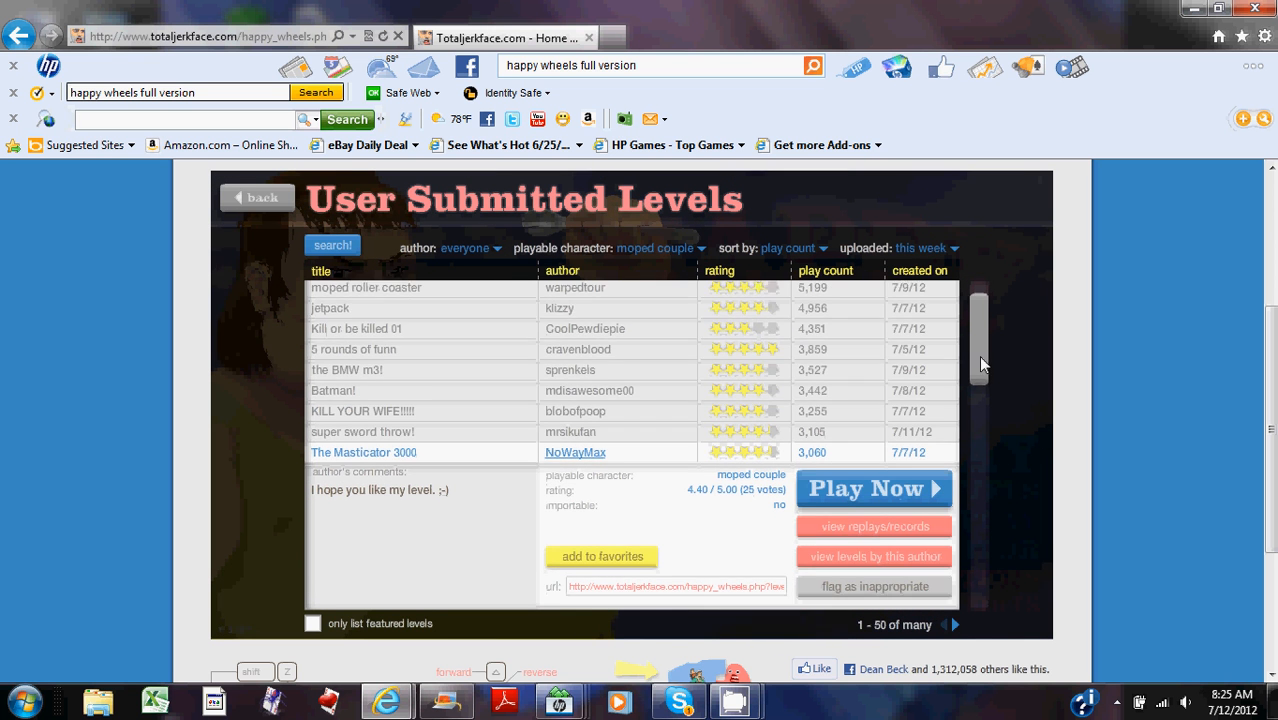
Find U MAD, BRO?! by McManageR further down the list and launch it
scroll(down, 3)
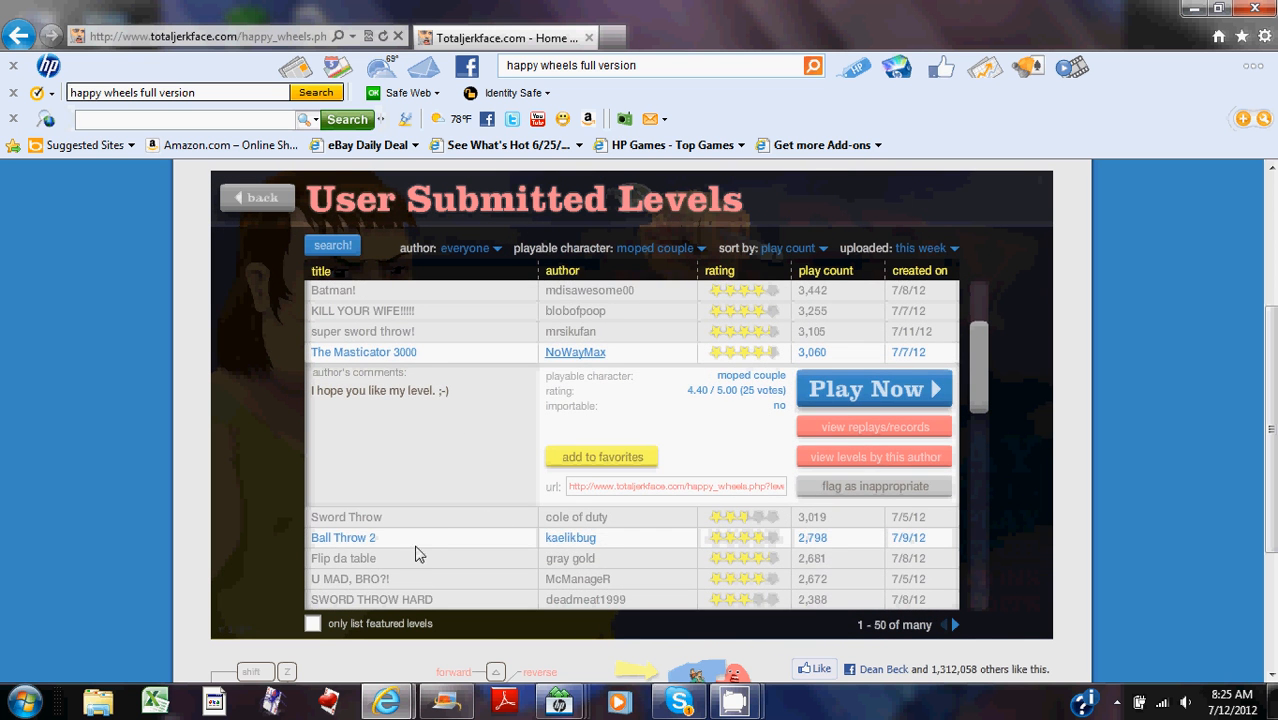
click(350, 580)
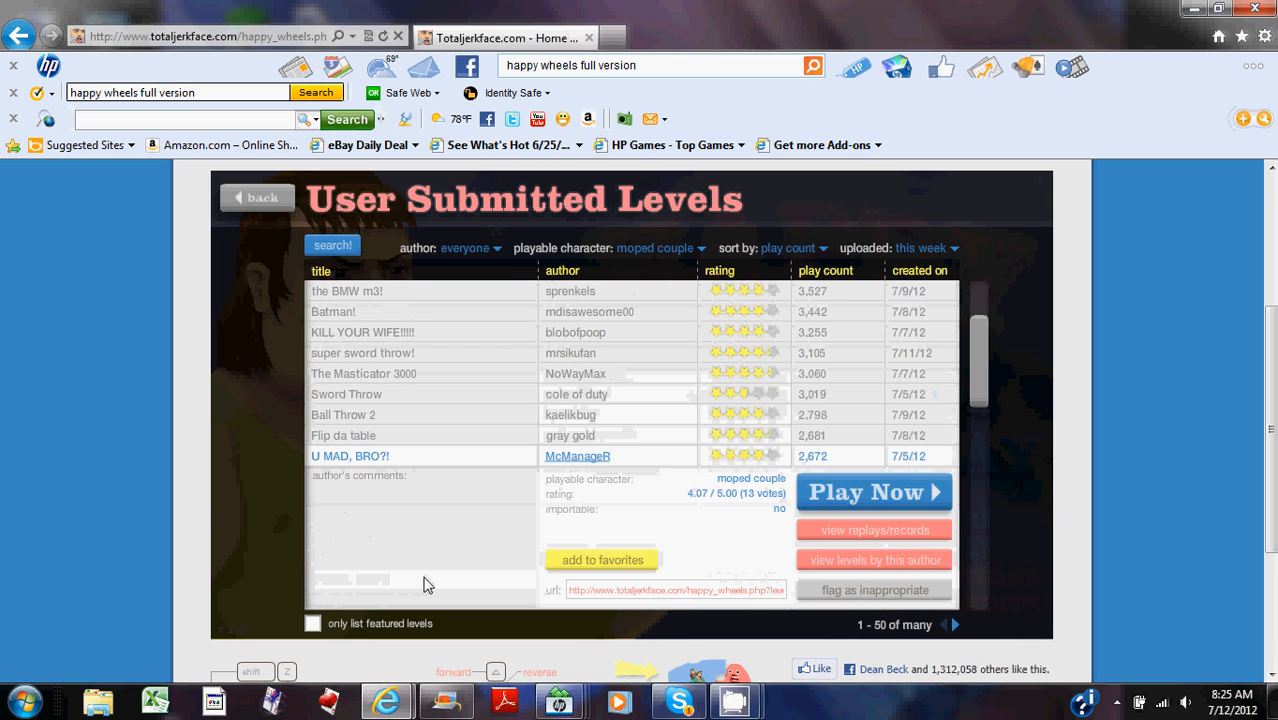
click(872, 492)
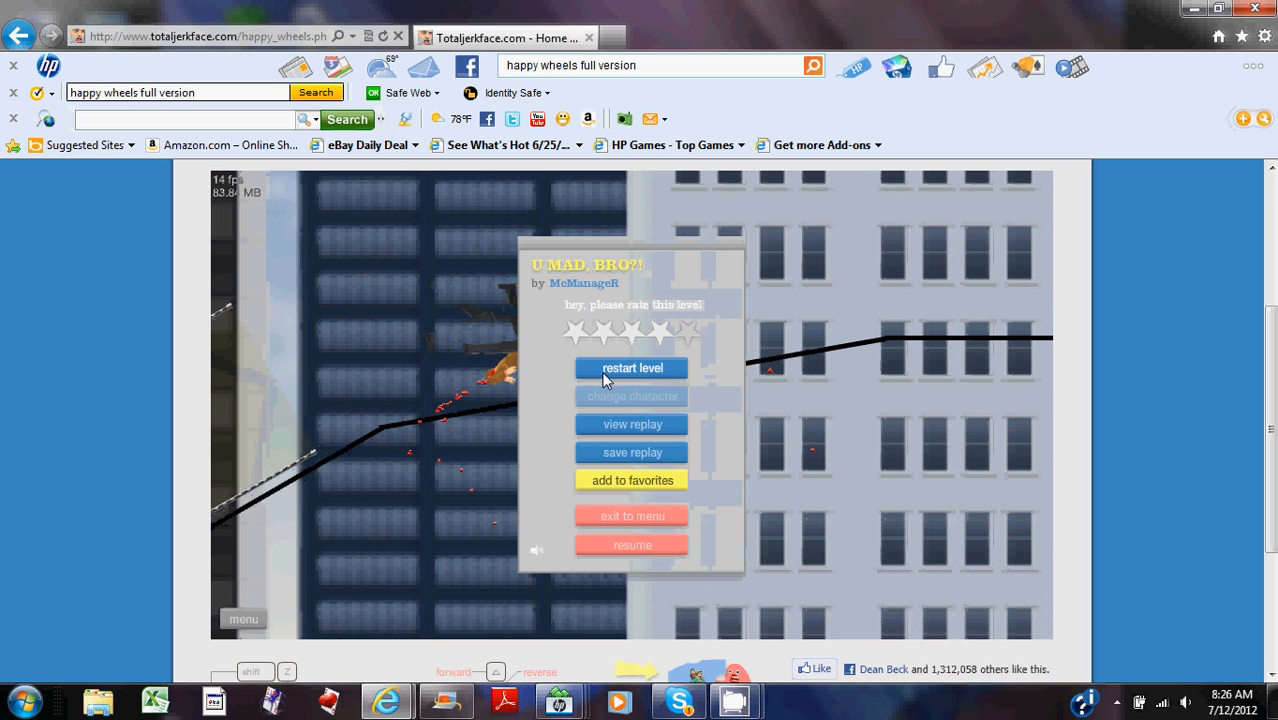
Restart the U MAD, BRO?! level from the in-game menu
click(632, 368)
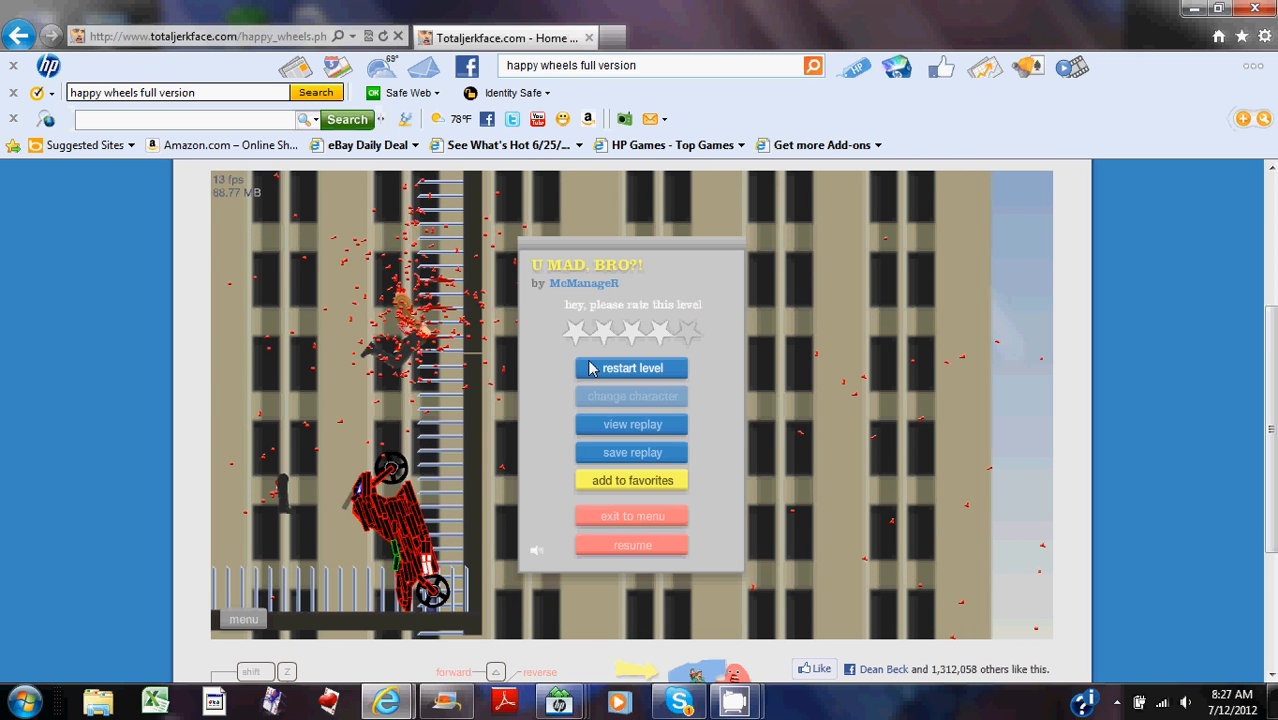
Restart the U MAD, BRO?! level again from the in-game menu after another attempt
click(632, 368)
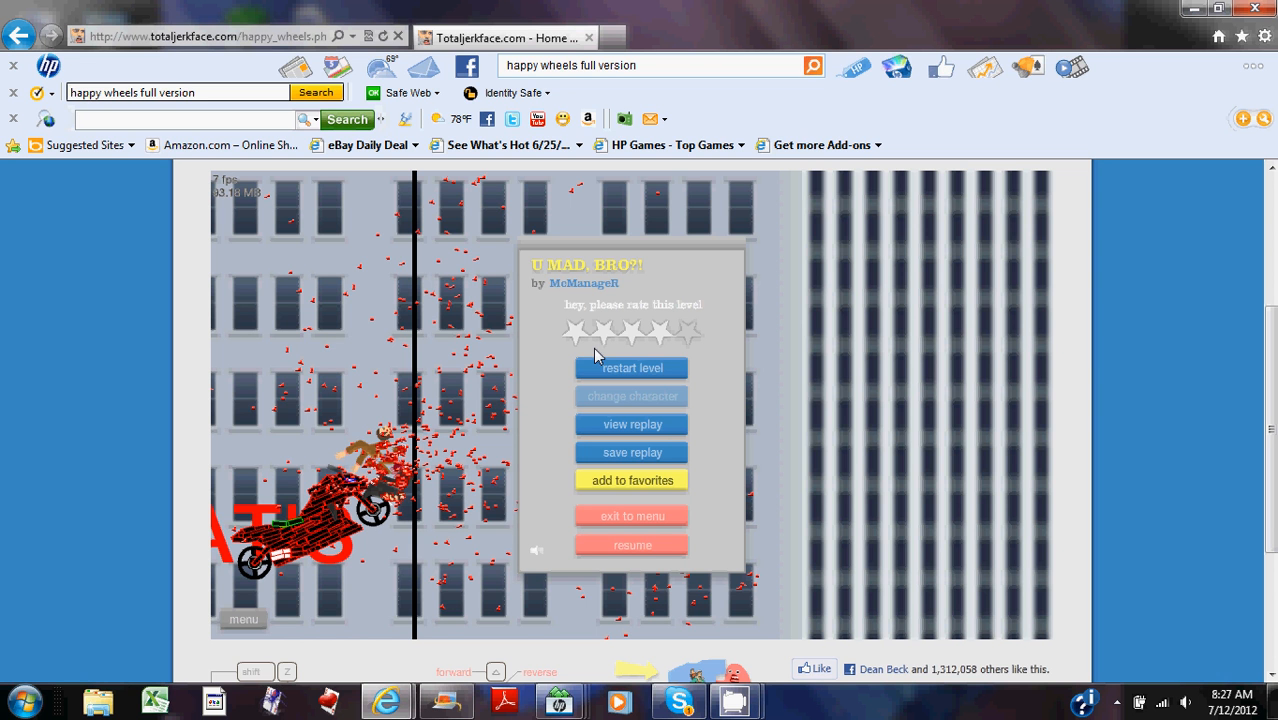
mouse_move(420, 500)
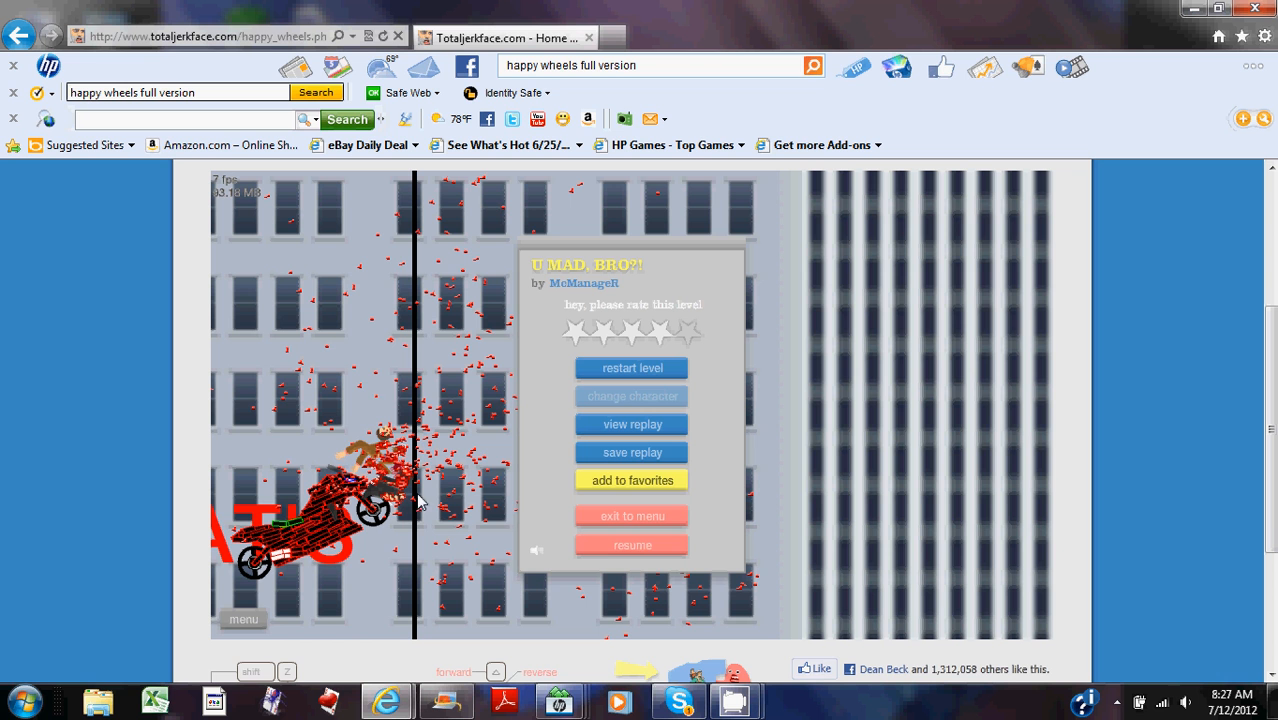
mouse_move(342, 452)
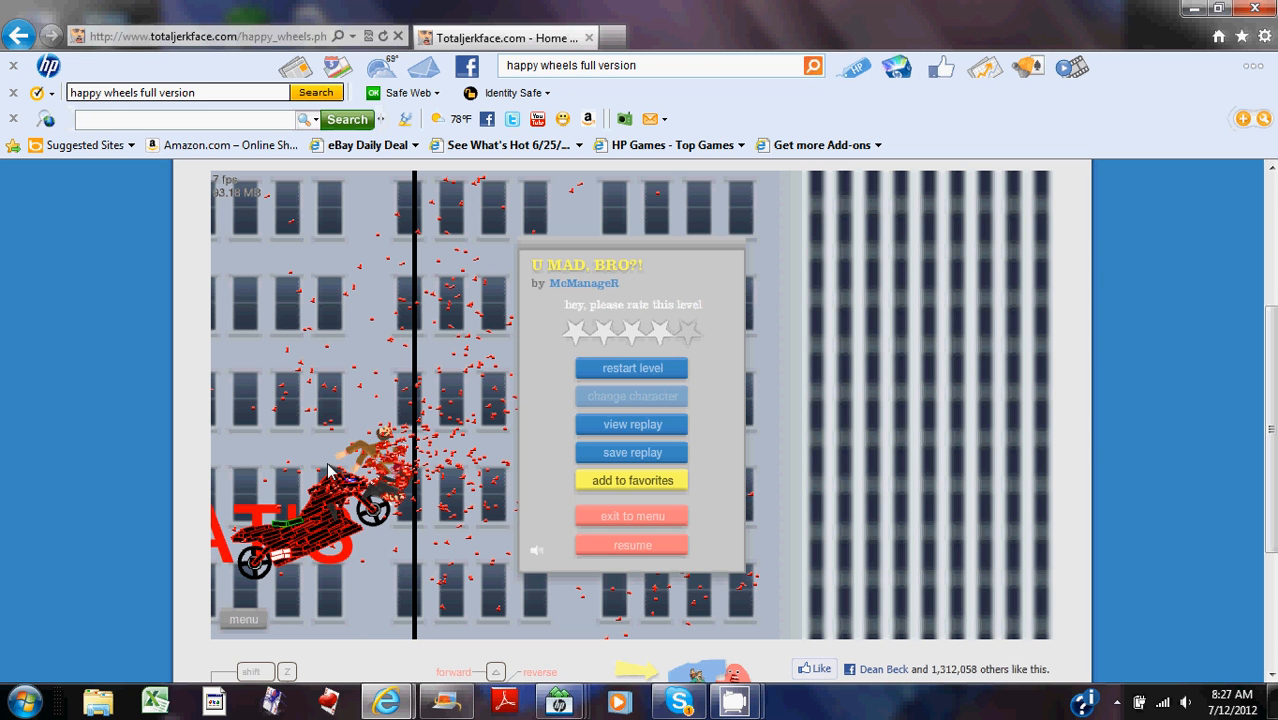
mouse_move(364, 444)
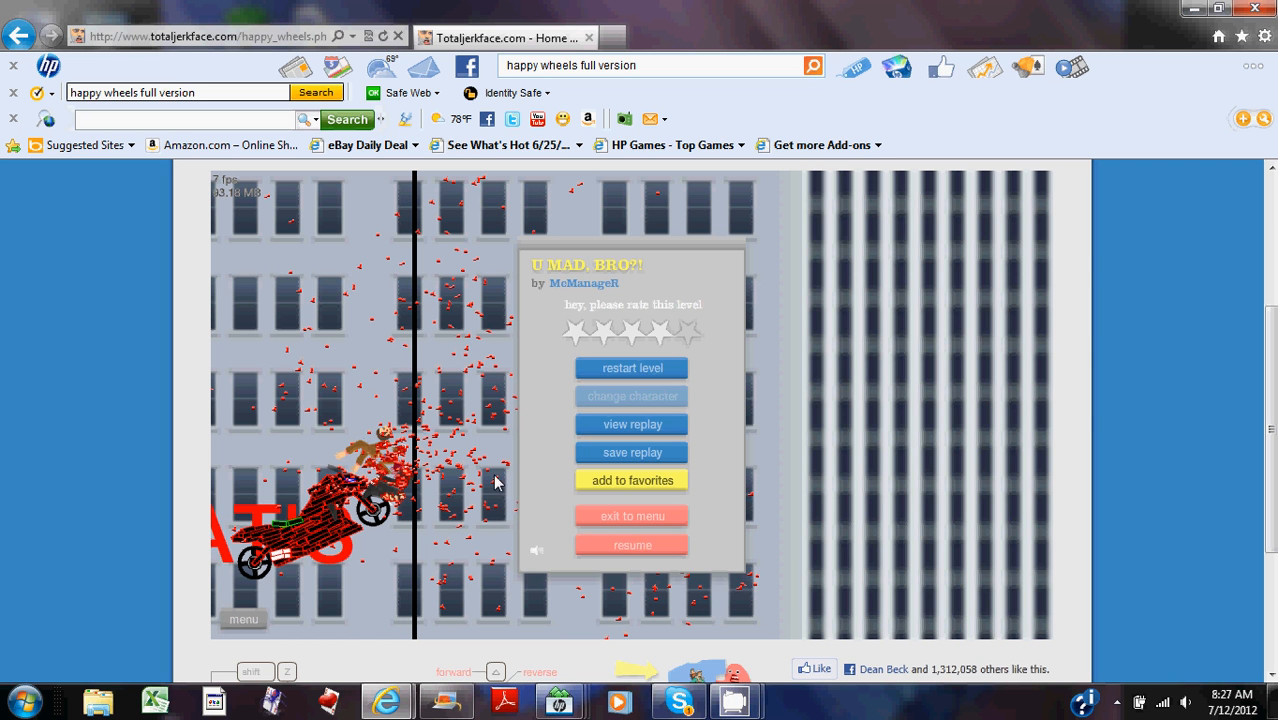
mouse_move(752, 560)
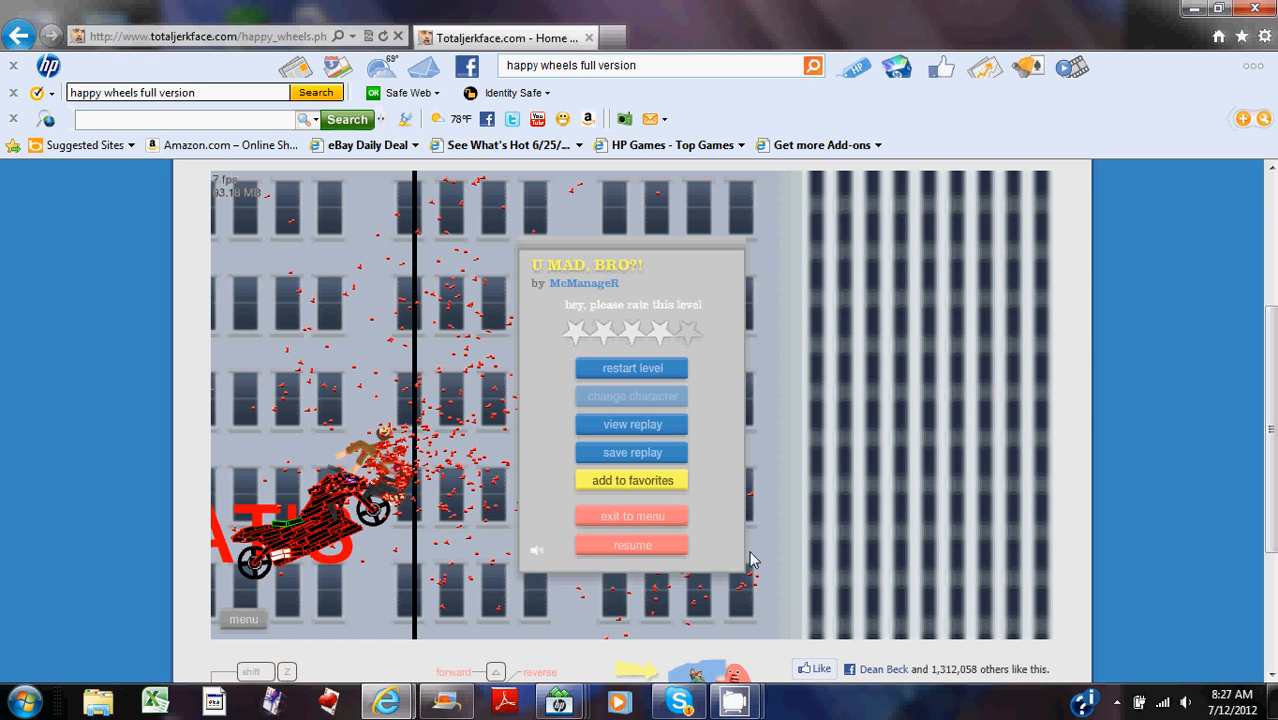